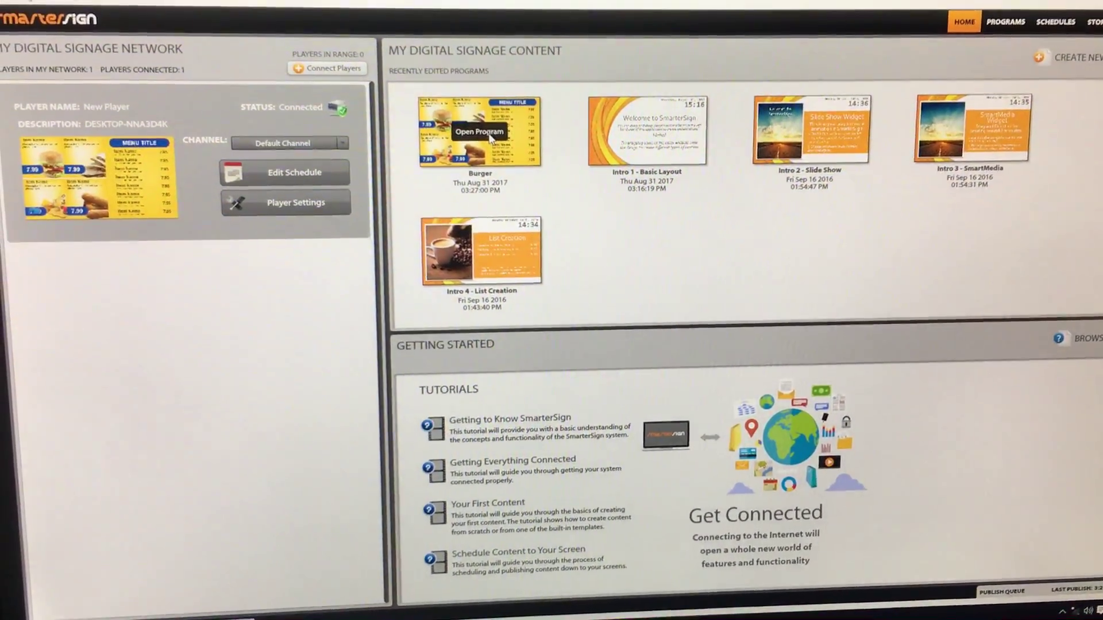
Open the Burger program from Recently Edited Programs on the Home page
left_click(478, 131)
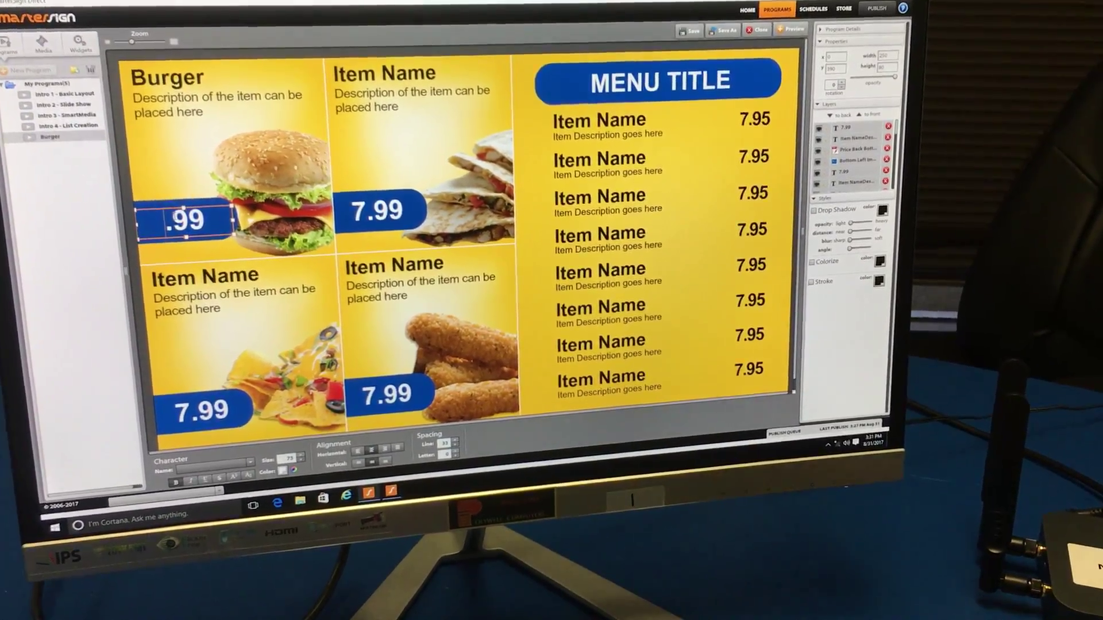
Replace the Burger price 7.99 with 5.99
type("5.99")
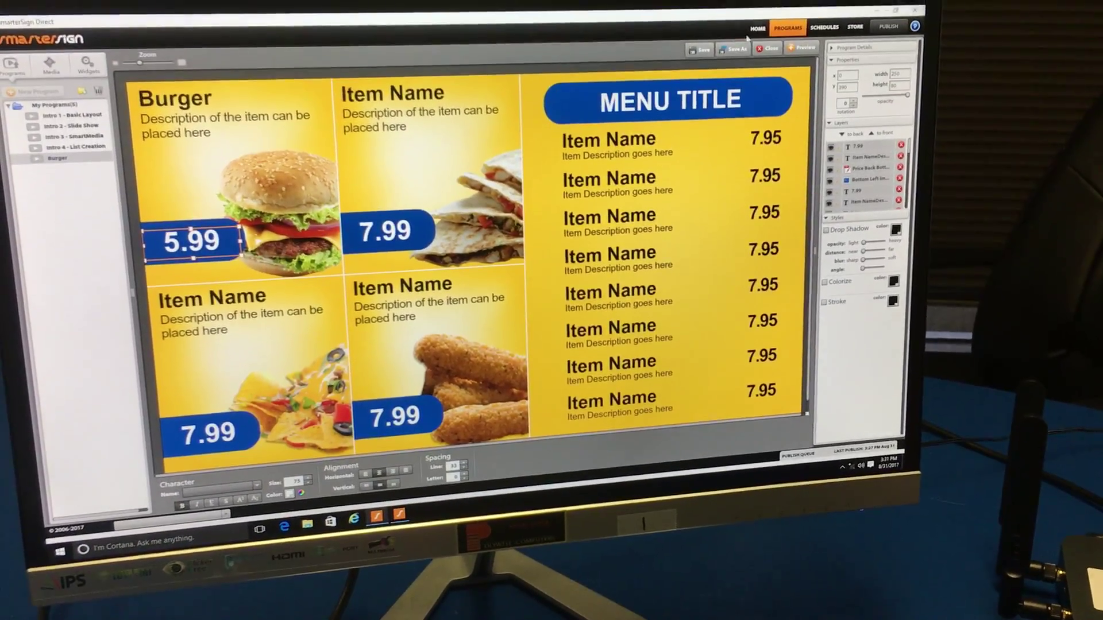